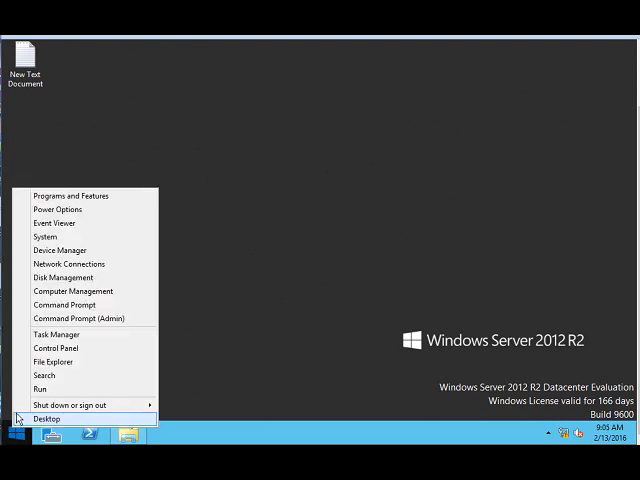
Launch File Explorer from the Win+X menu to browse to the etc folder
left_click(36, 388)
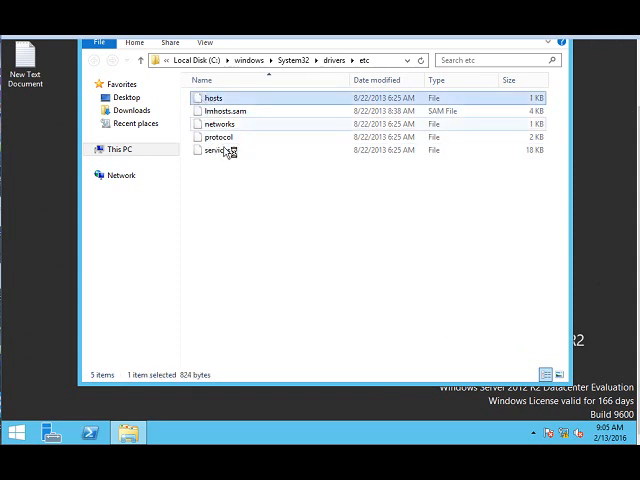
mouse_move(246, 244)
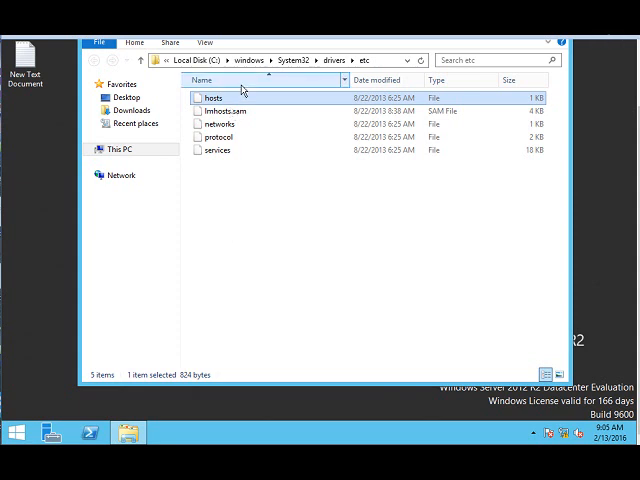
Read the hosts file comments, highlighting the one-entry-per-line rule and the 127.0.0.1 example
double_click(212, 96)
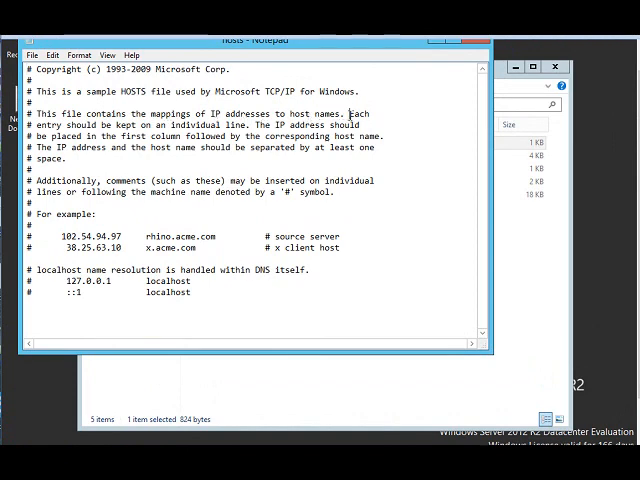
left_click_drag(348, 114, 376, 126)
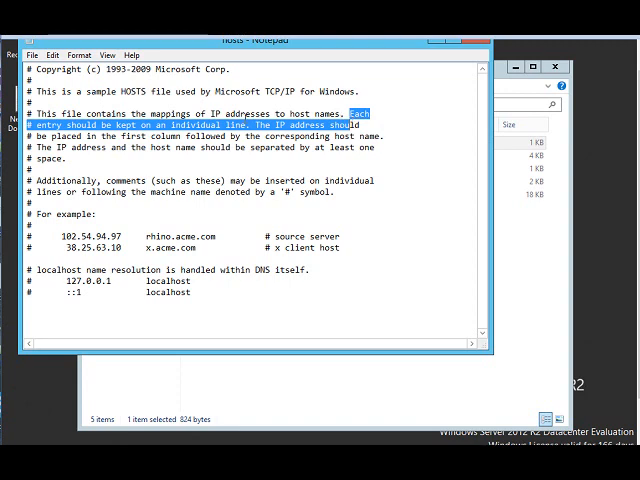
left_click(170, 292)
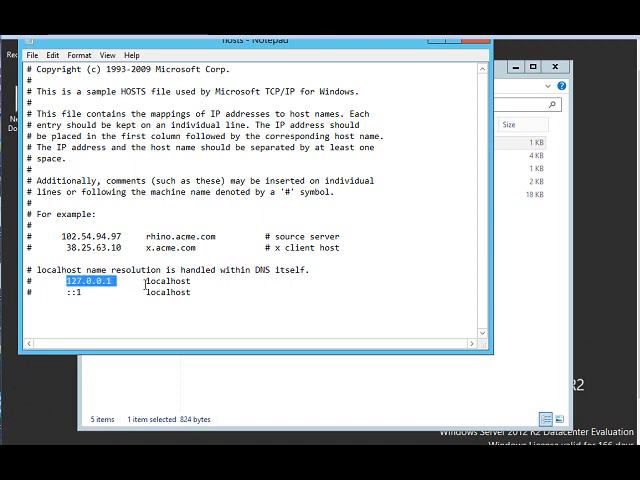
double_click(168, 280)
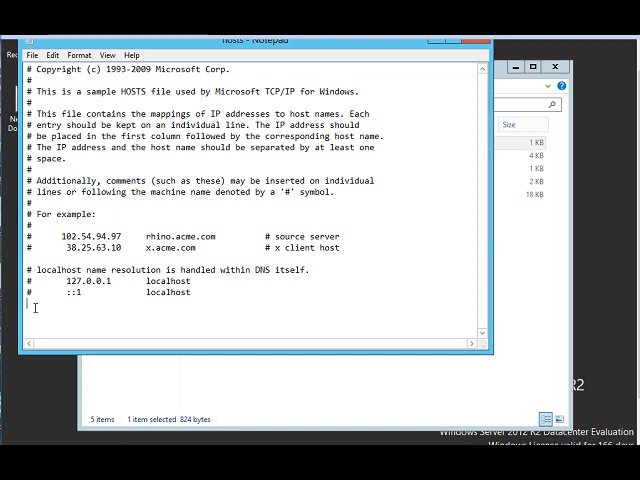
Enter the line 192.168.0.2 APPSRV below localhost and save the hosts file
type("1")
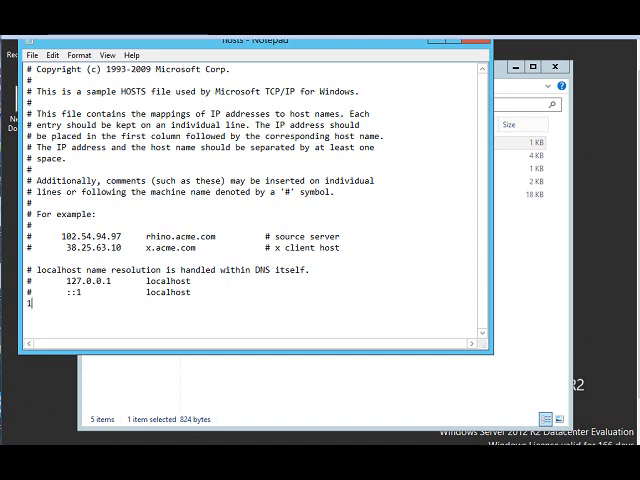
type("92.168.0")
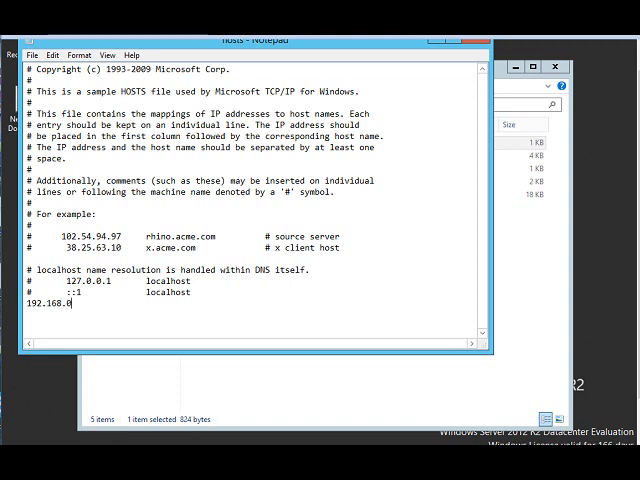
type("2")
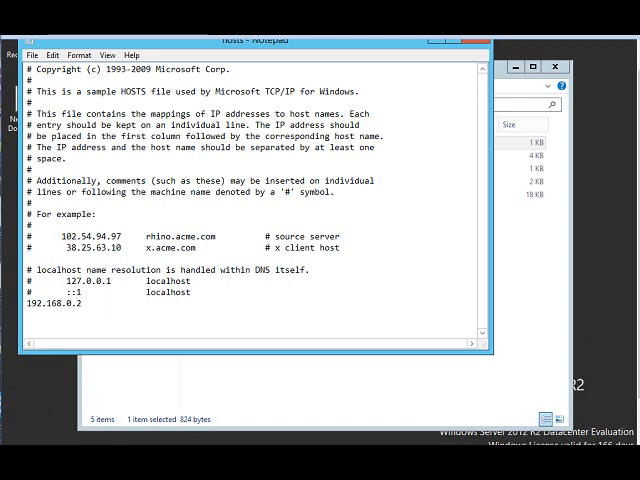
type("A")
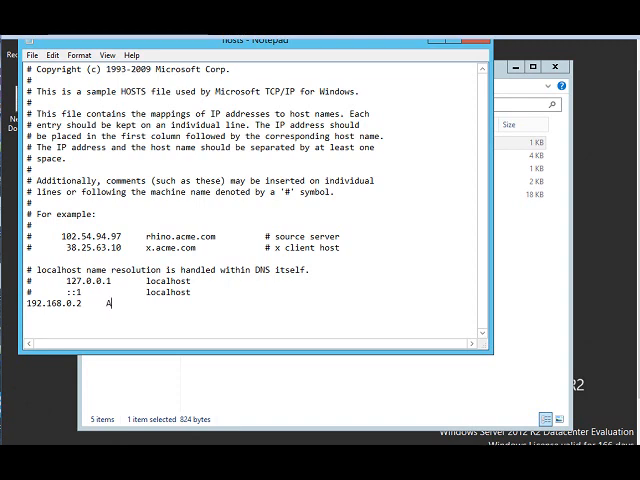
type("PPSRV")
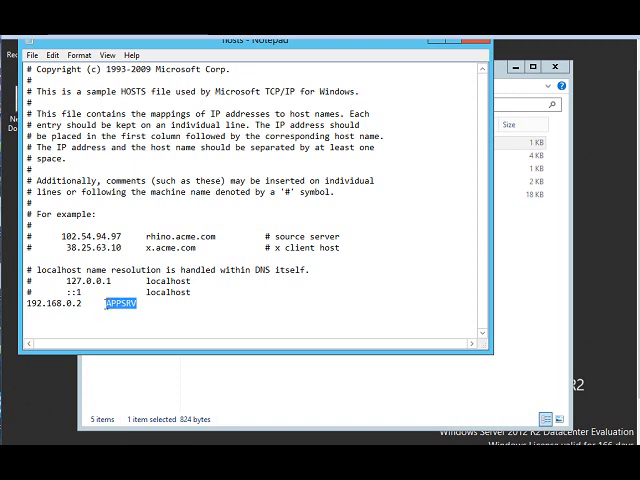
left_click(32, 54)
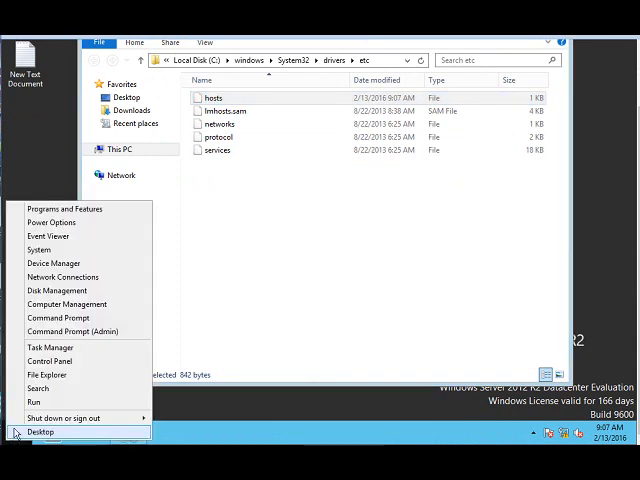
Start Command Prompt via Run and launch an interactive nslookup session
left_click(32, 400)
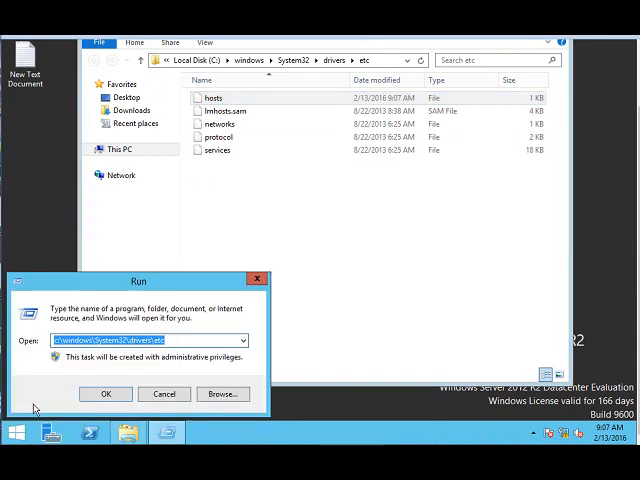
left_click(104, 392)
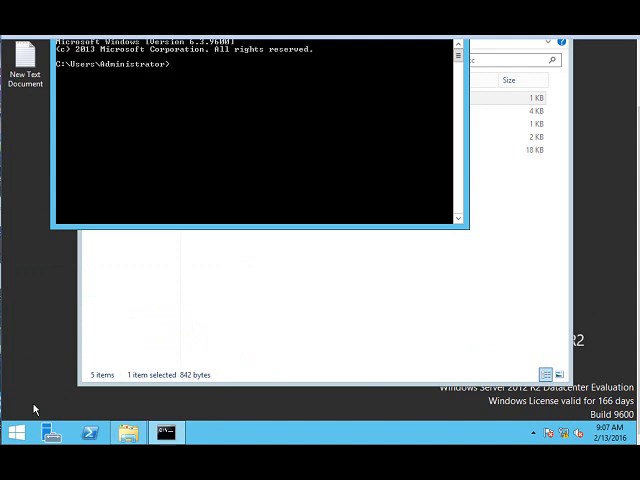
type("NSLOOK")
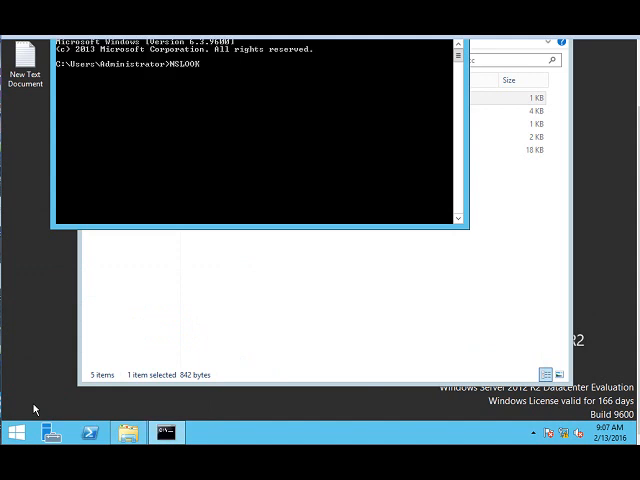
type("UP")
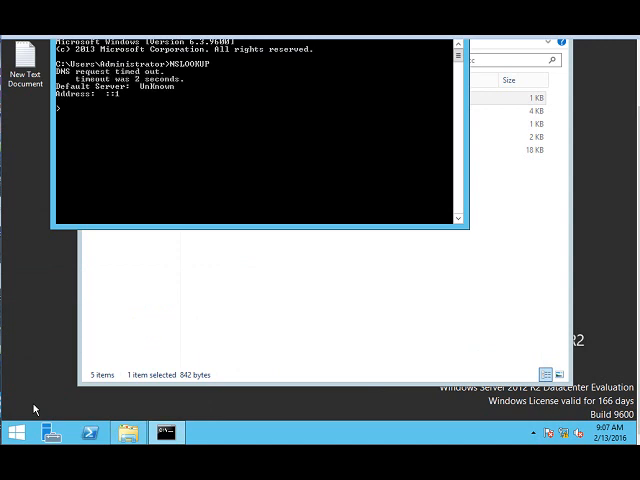
Query APPSRV and 192.1... in nslookup, seeing non-existent domain, then leave with EXIT
type("APPSRV")
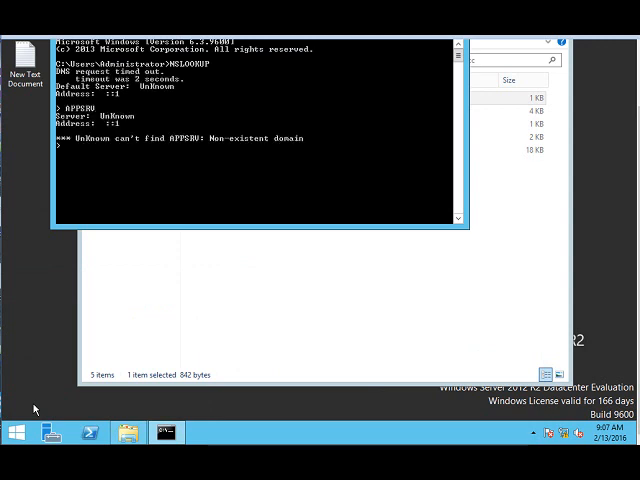
type("A")
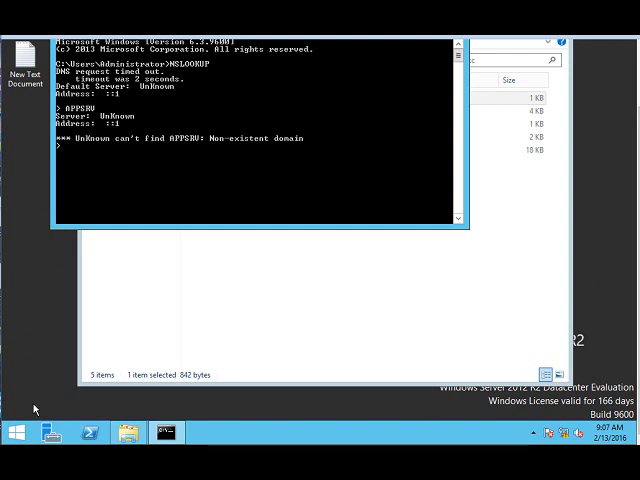
type("A")
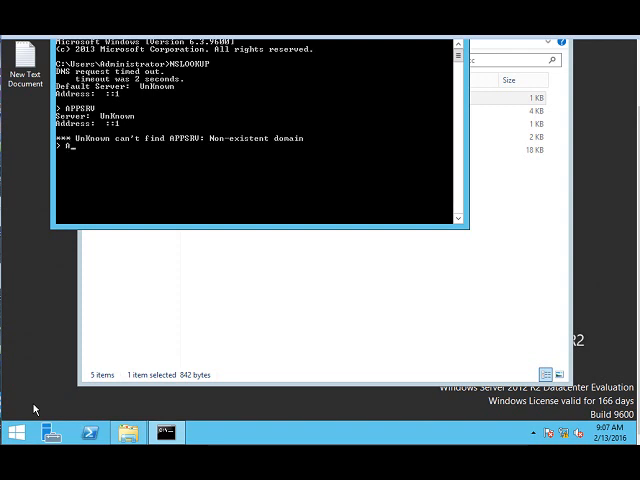
type("1")
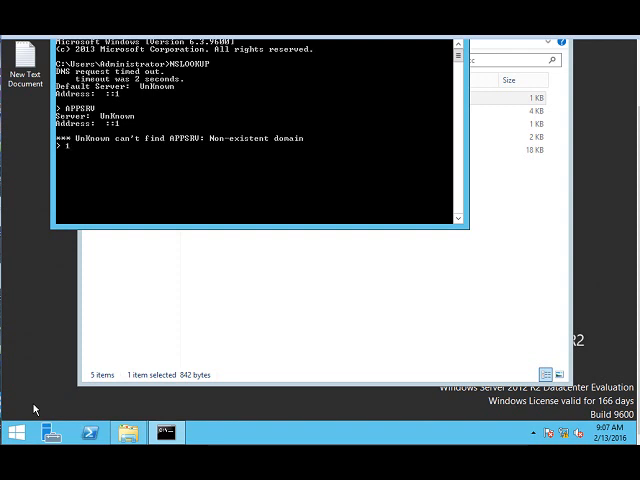
type("92.1")
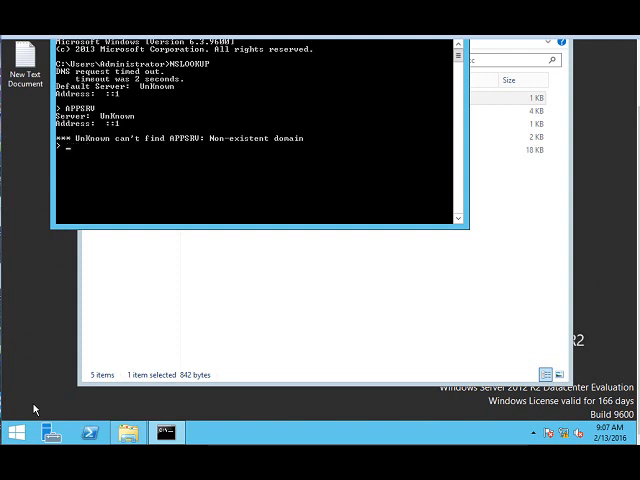
type("EXIT")
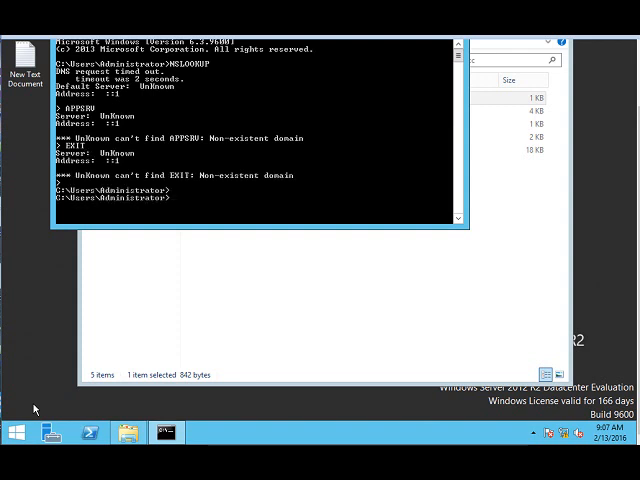
Run ping appsrv and see it resolve to 192.168.0.2
type("ping a")
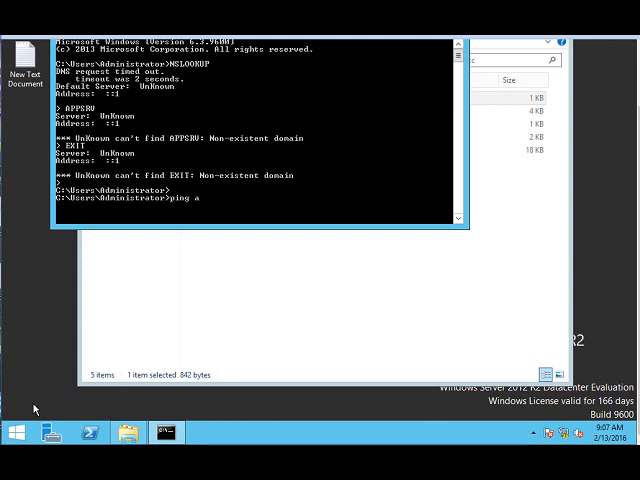
type("ppsrv")
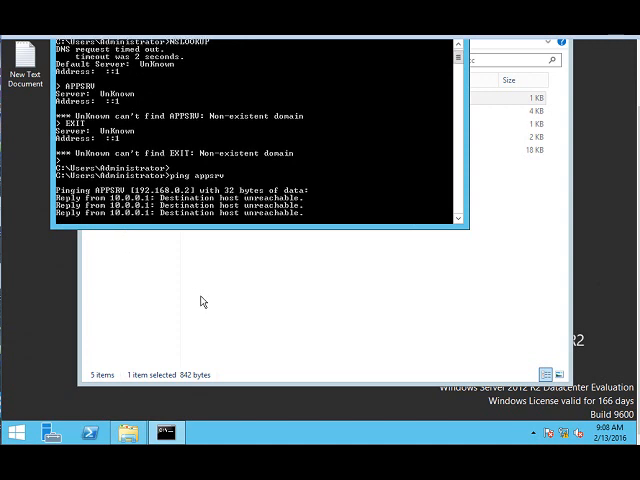
mouse_move(238, 300)
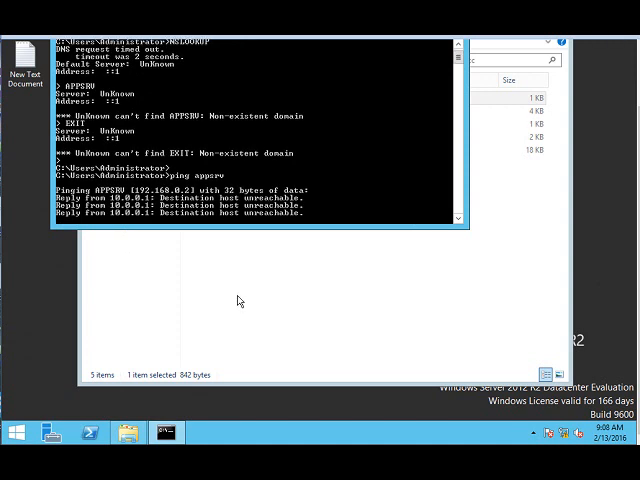